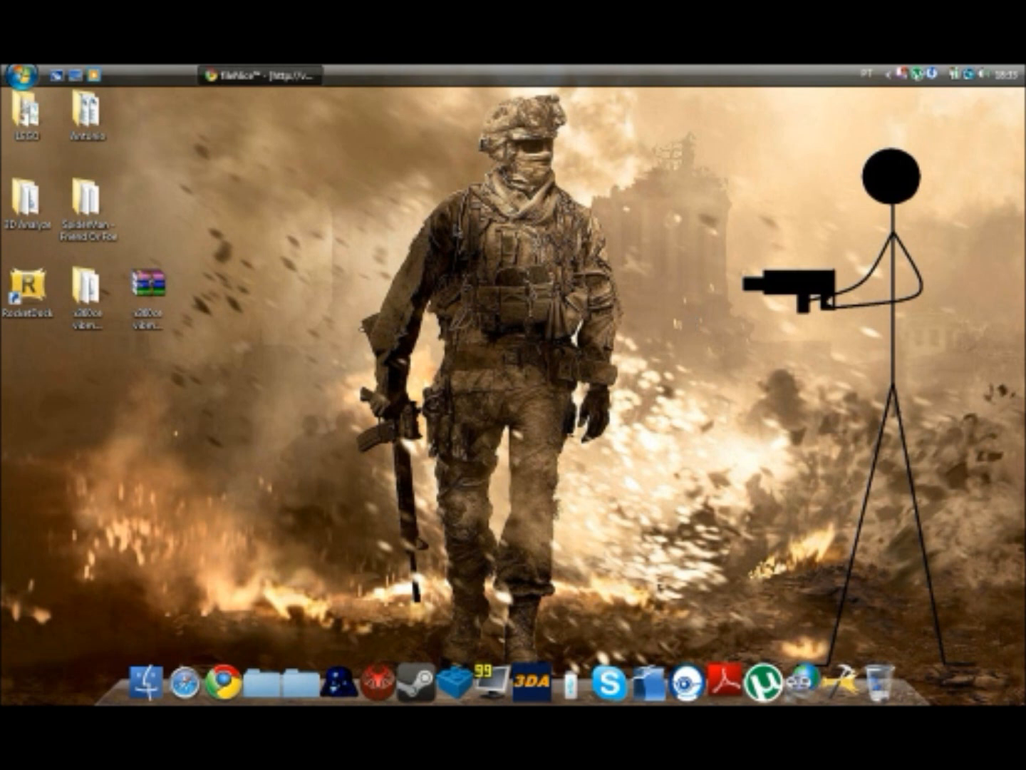
mouse_move(781, 114)
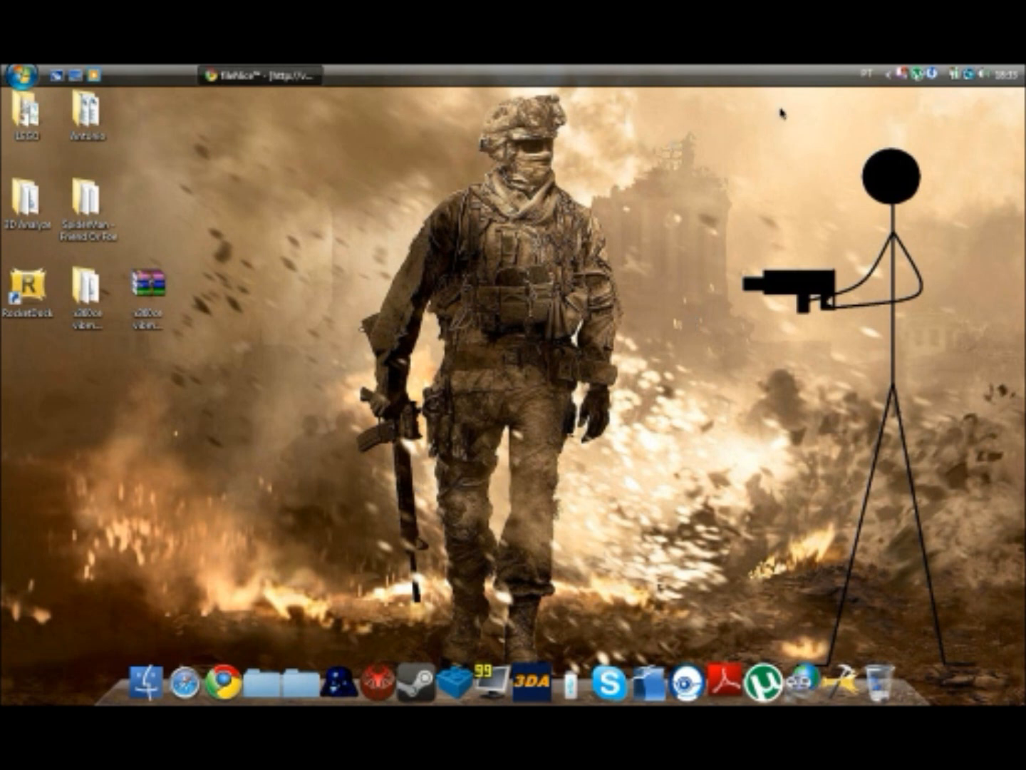
mouse_move(322, 316)
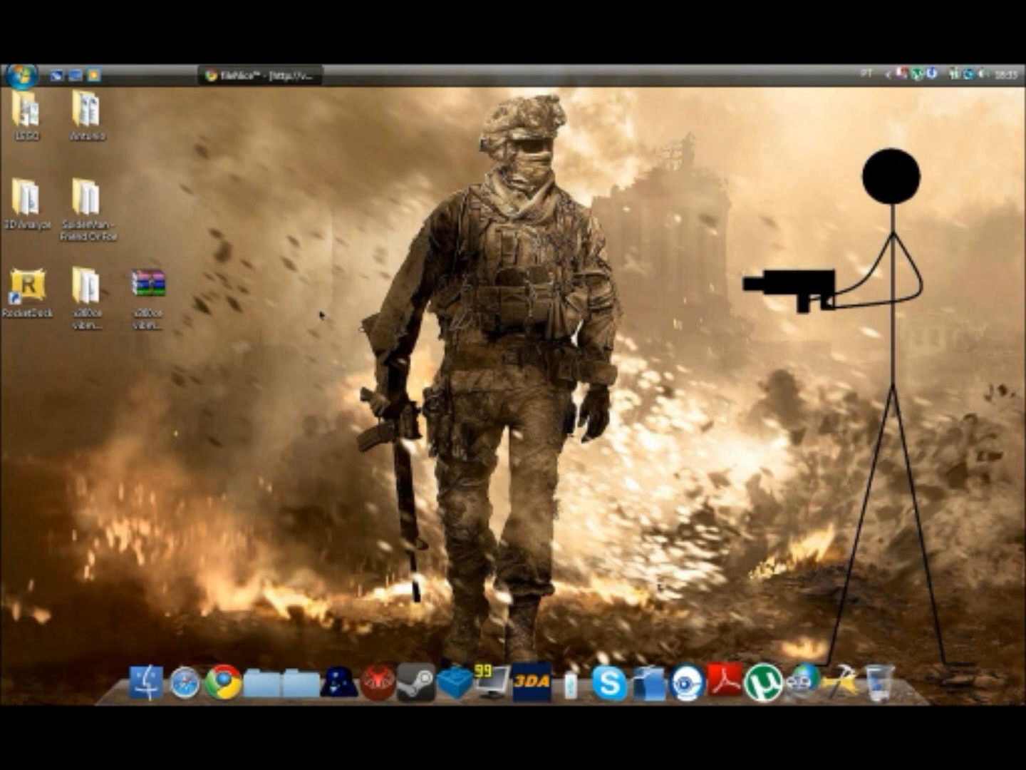
mouse_move(482, 214)
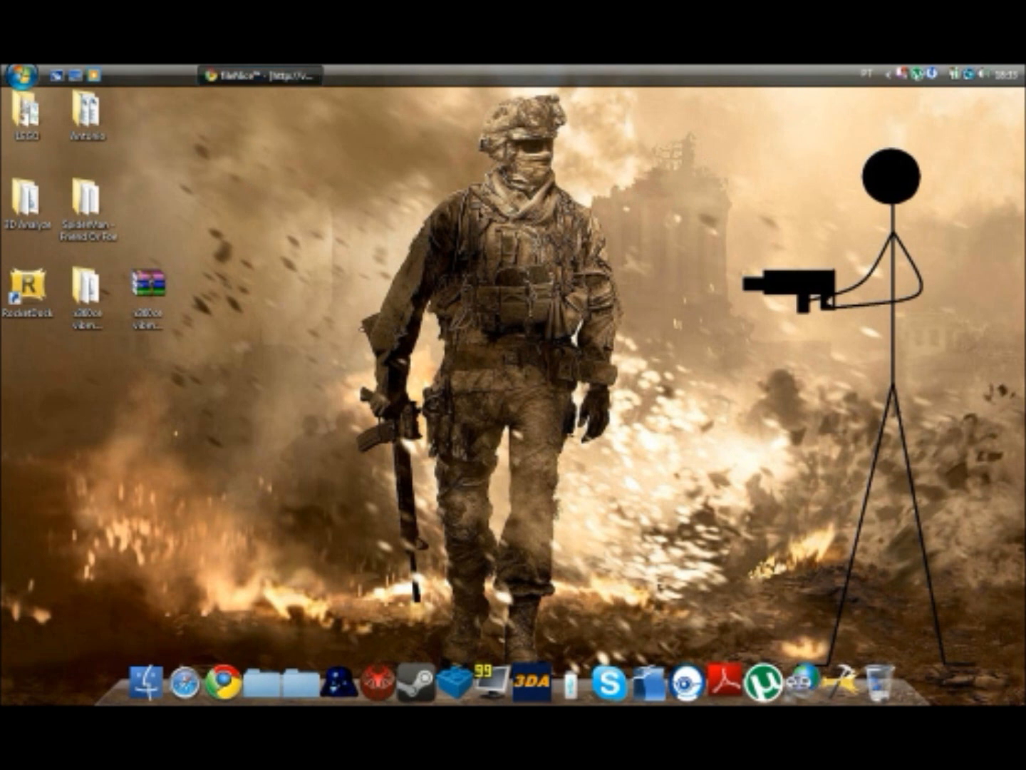
mouse_move(159, 196)
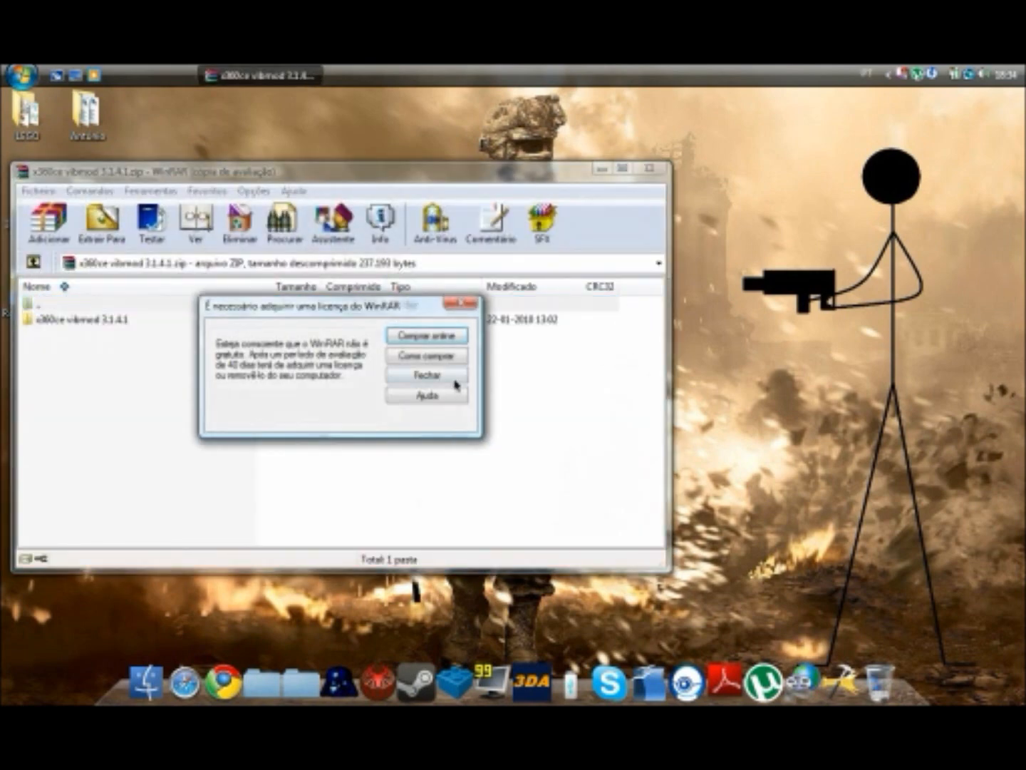
- Dismiss the WinRAR licence notice and close the archive window
click(424, 376)
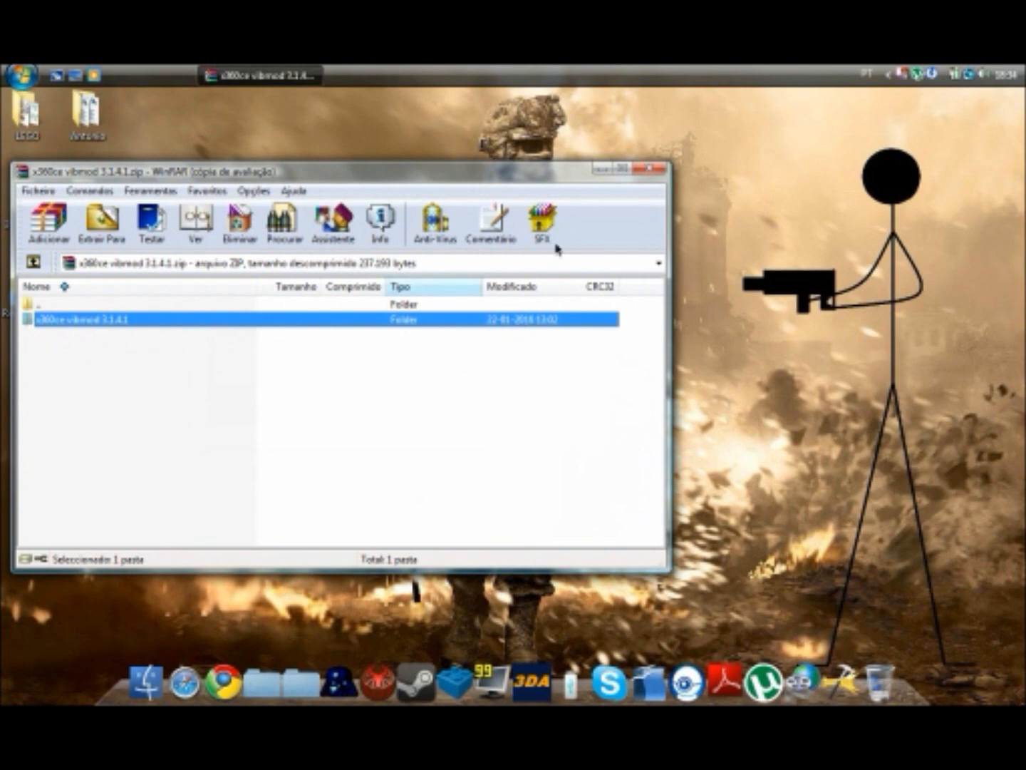
click(637, 167)
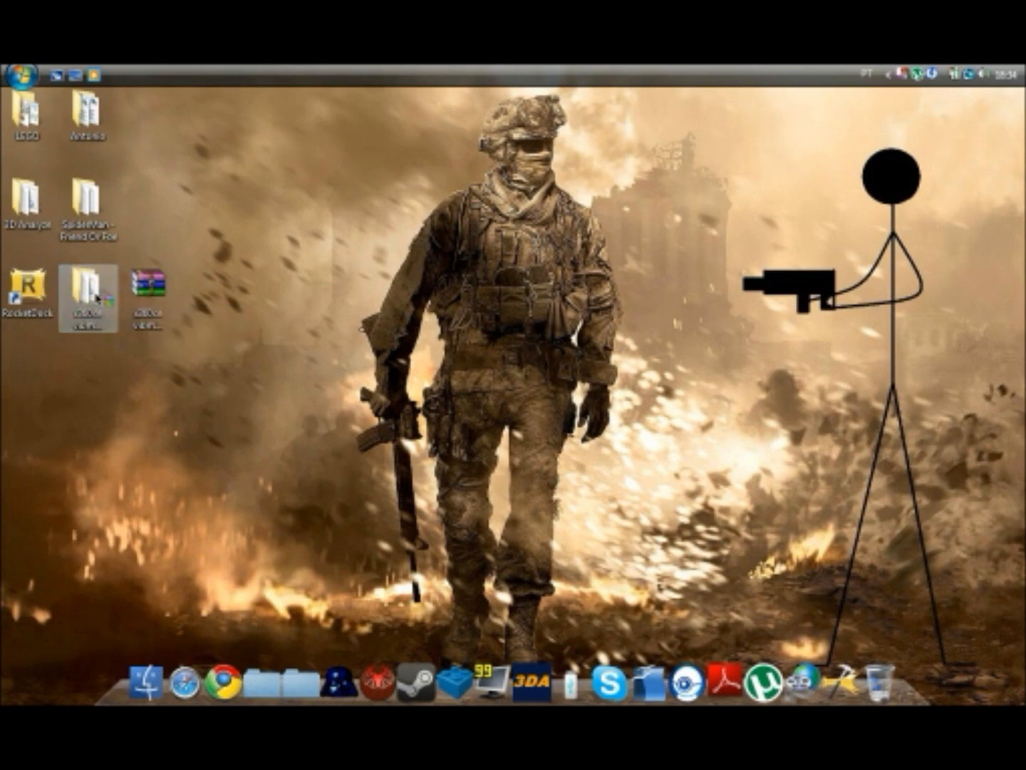
- Run XInputTest from the x360ce vibmod 3.1.4.1 folder to confirm Status: Connected, then close it
double_click(87, 292)
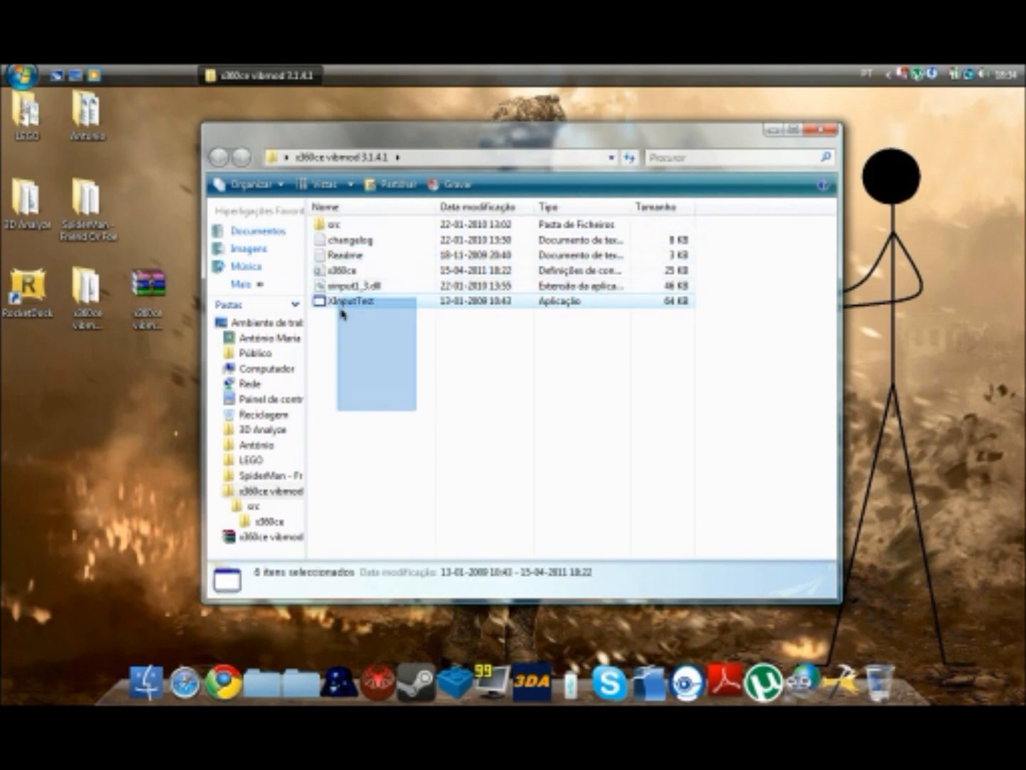
click(391, 328)
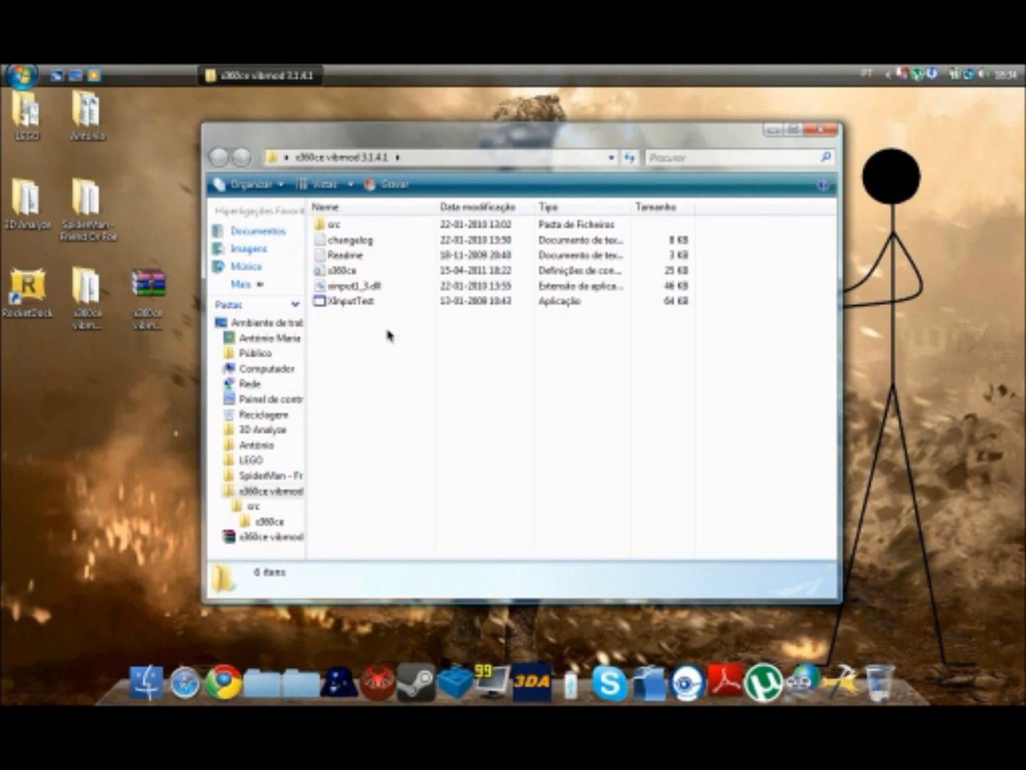
mouse_move(396, 323)
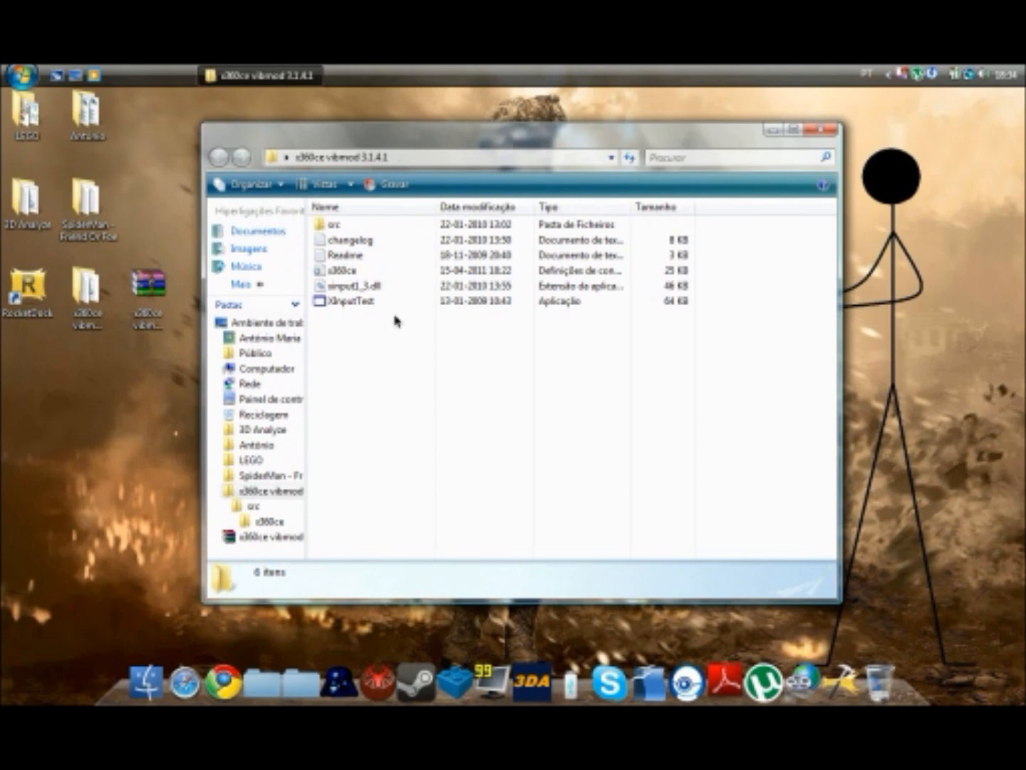
mouse_move(392, 319)
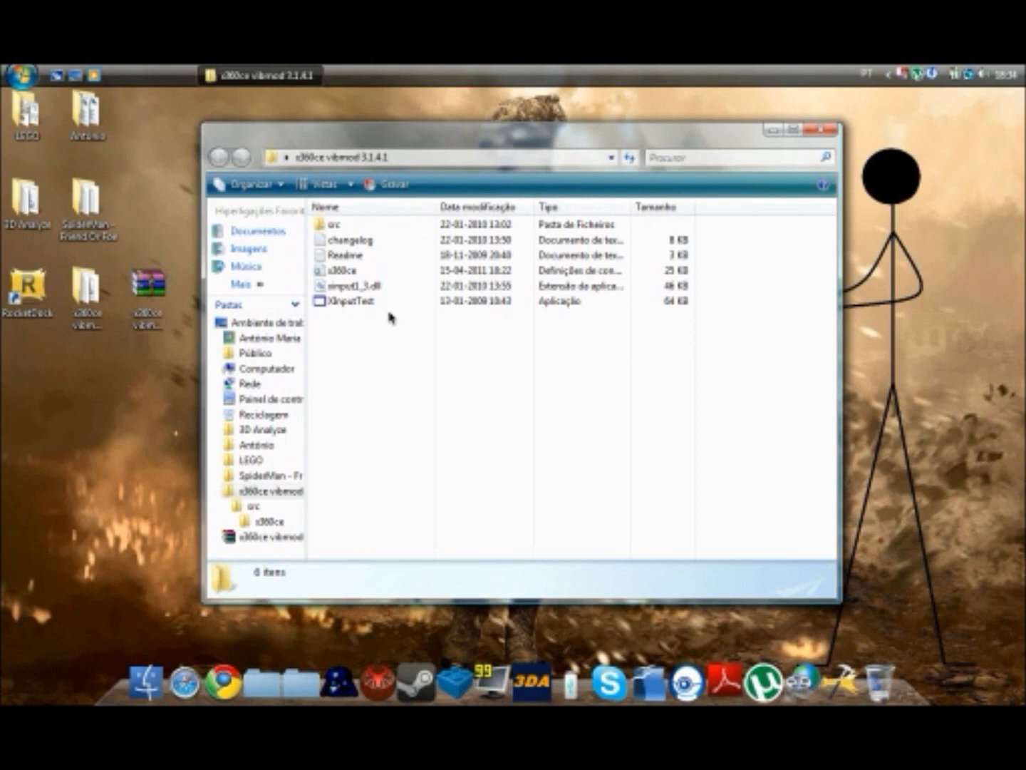
double_click(351, 299)
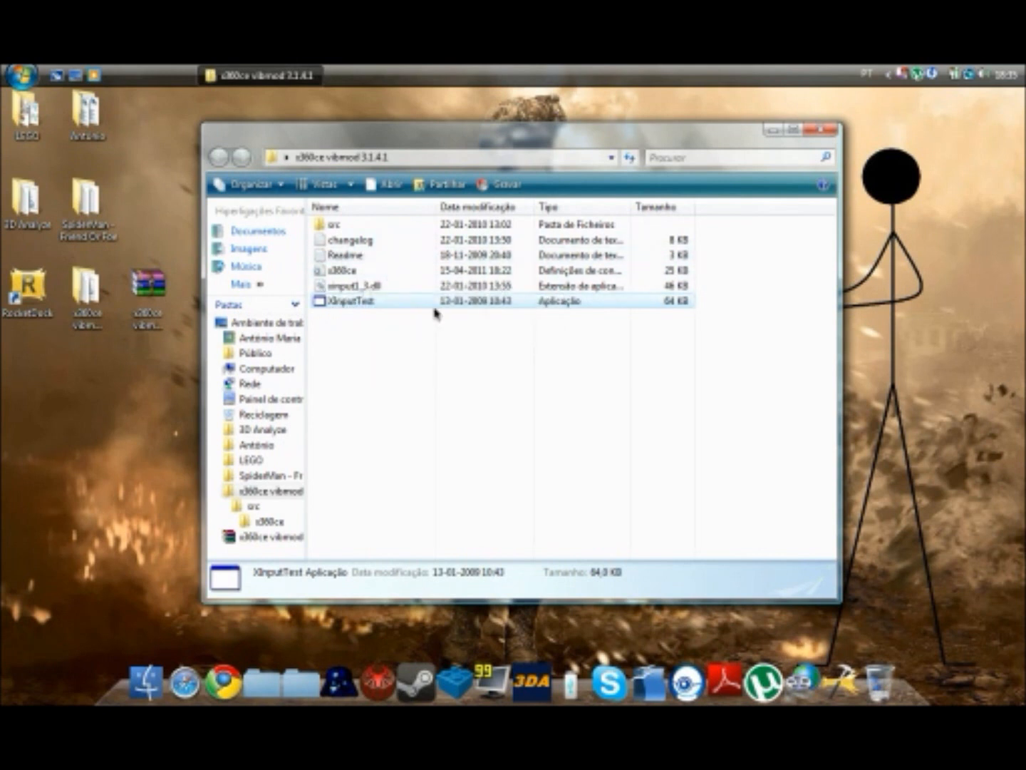
double_click(350, 300)
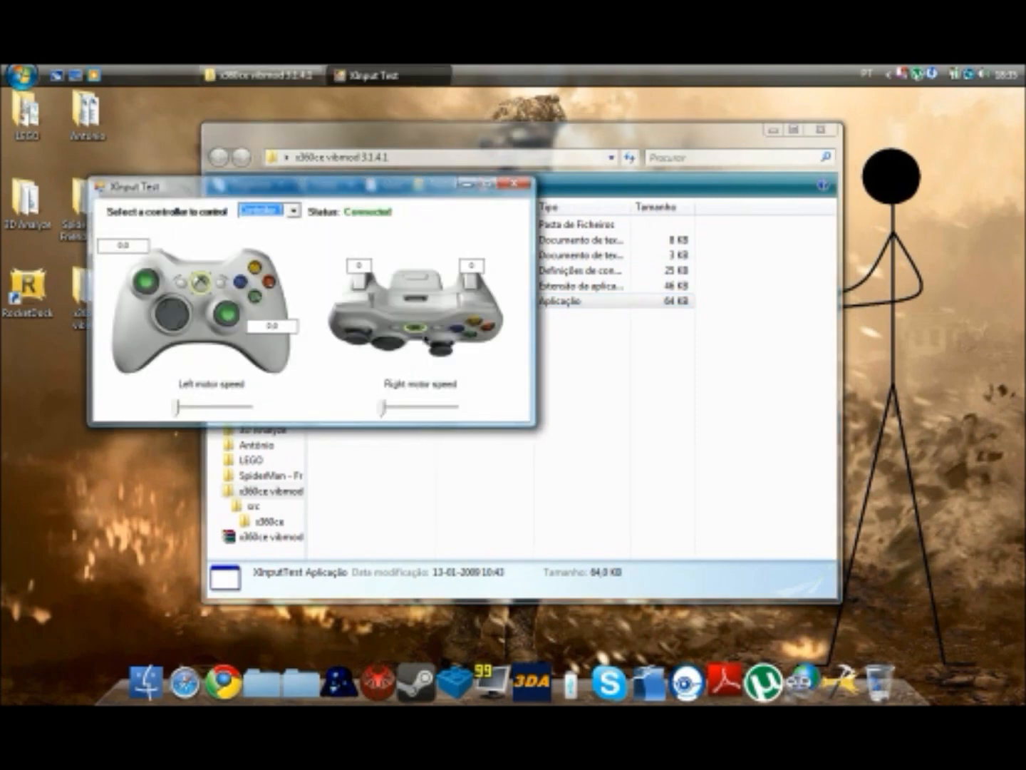
click(513, 185)
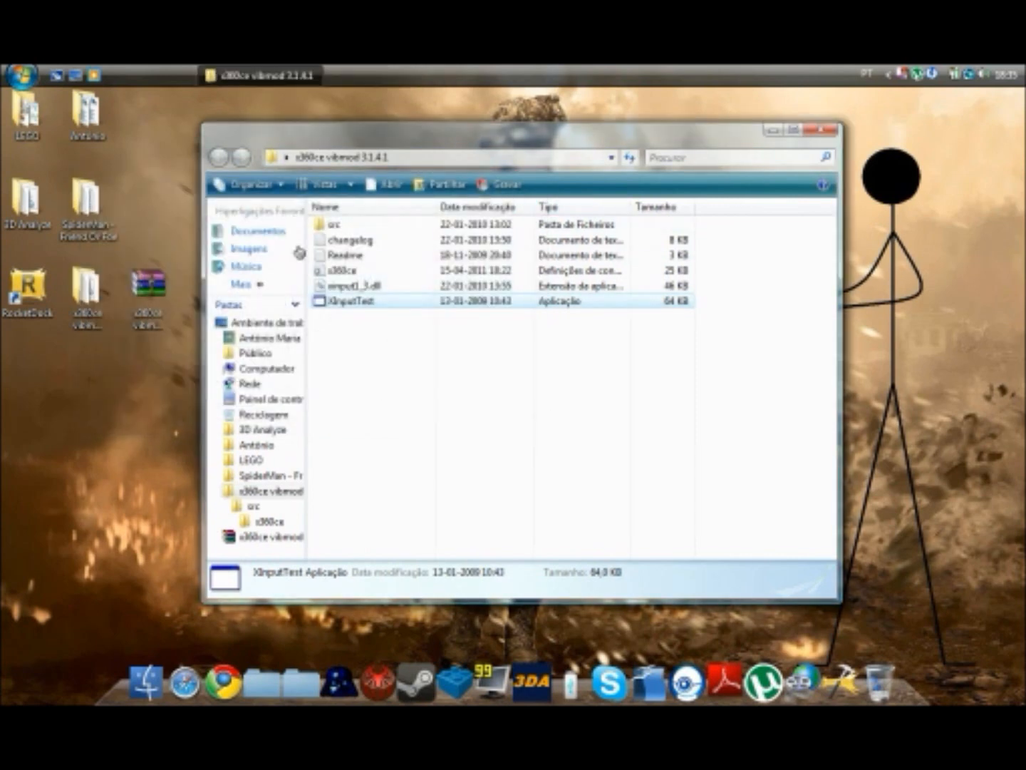
- Browse the local disk to the Activision Spider-Man game folder in a second Explorer window
click(19, 74)
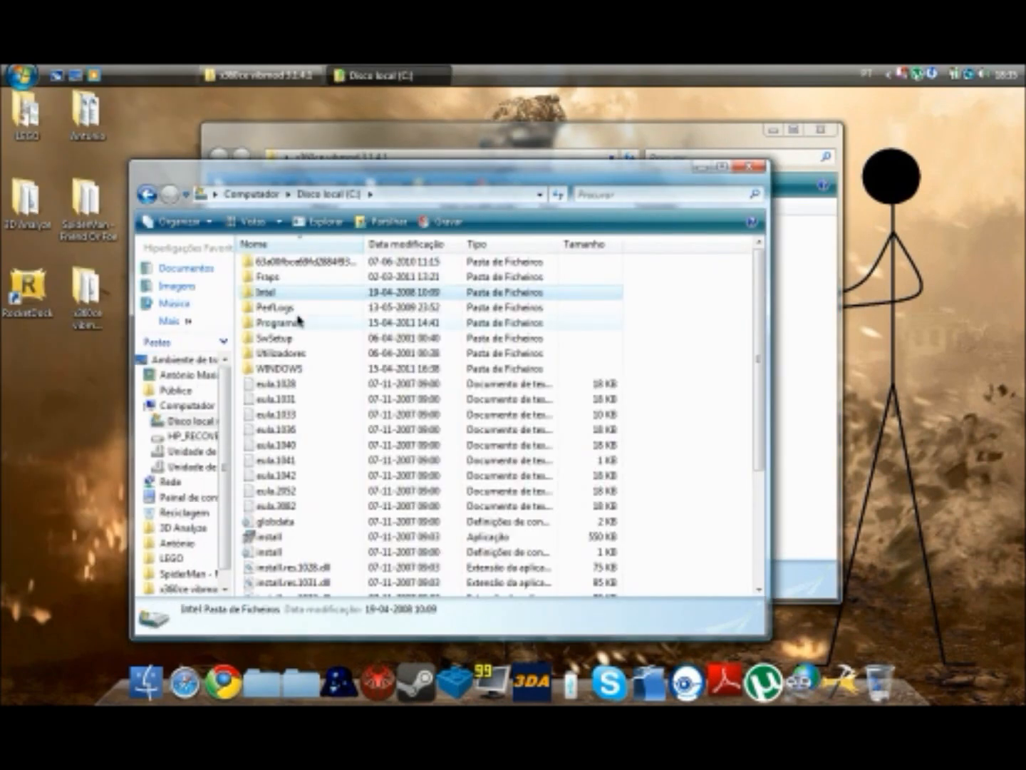
double_click(277, 322)
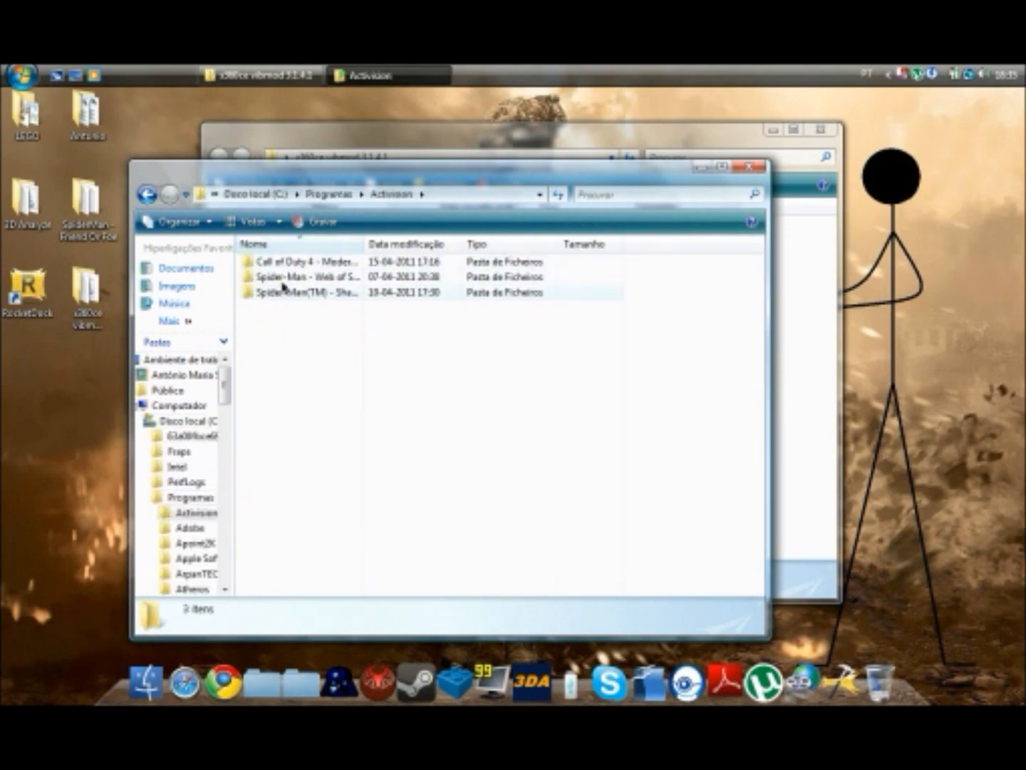
double_click(312, 292)
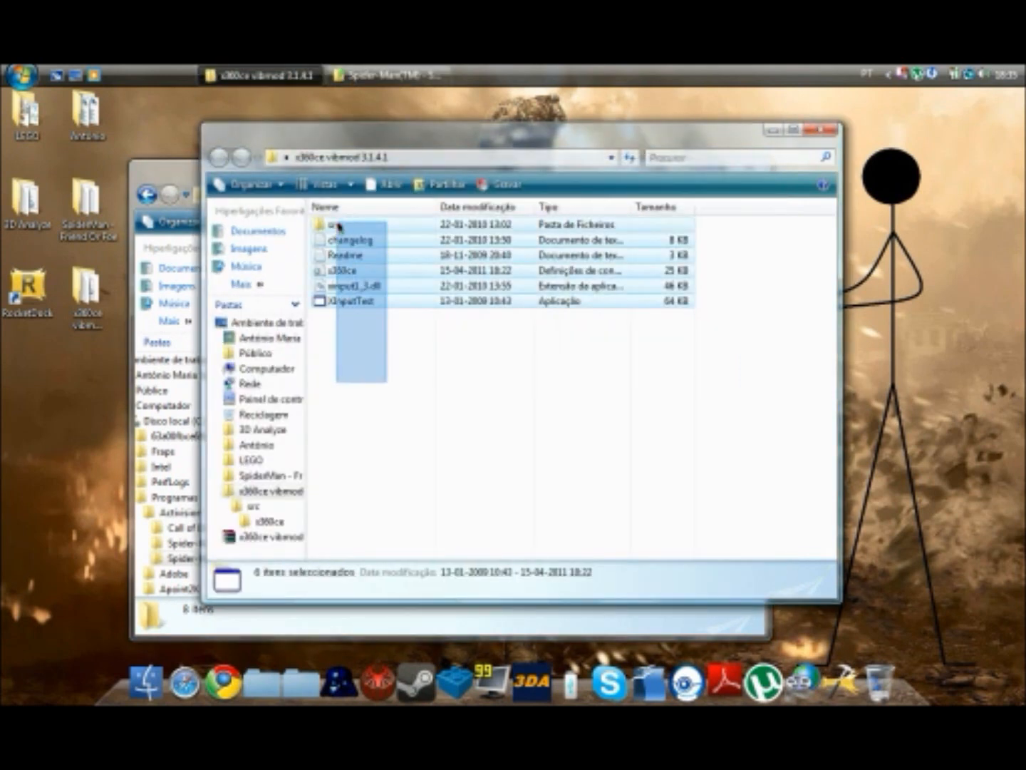
- Dismiss the context menu on the selected x360ce files and close the Explorer windows
right_click(350, 224)
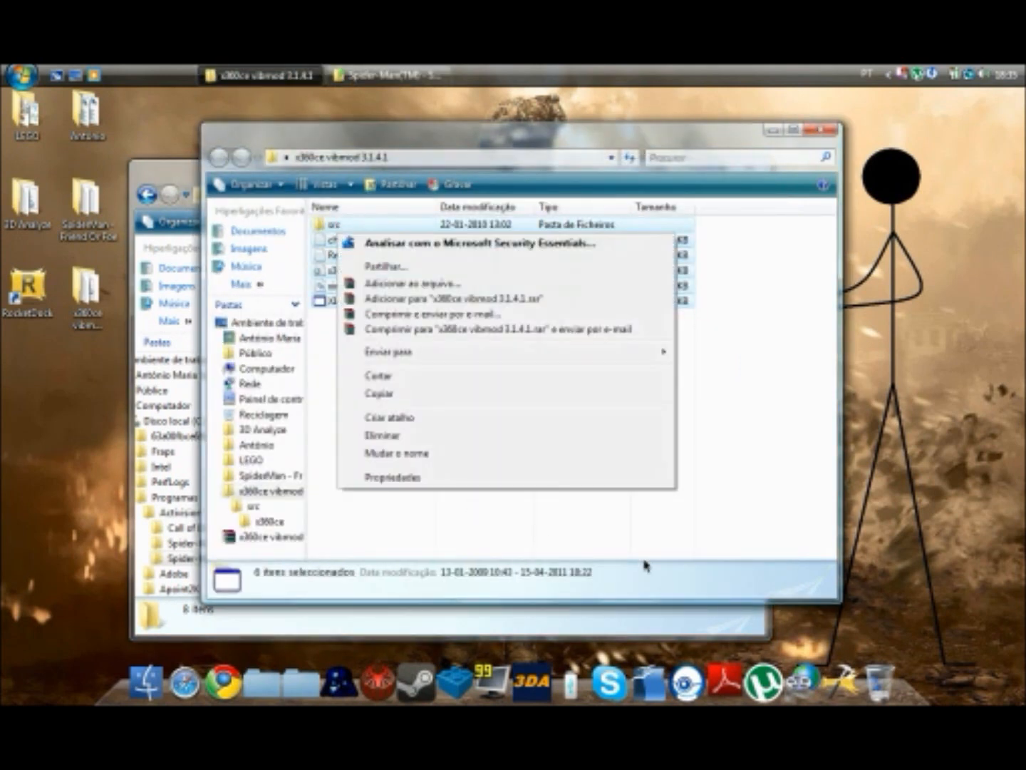
click(644, 563)
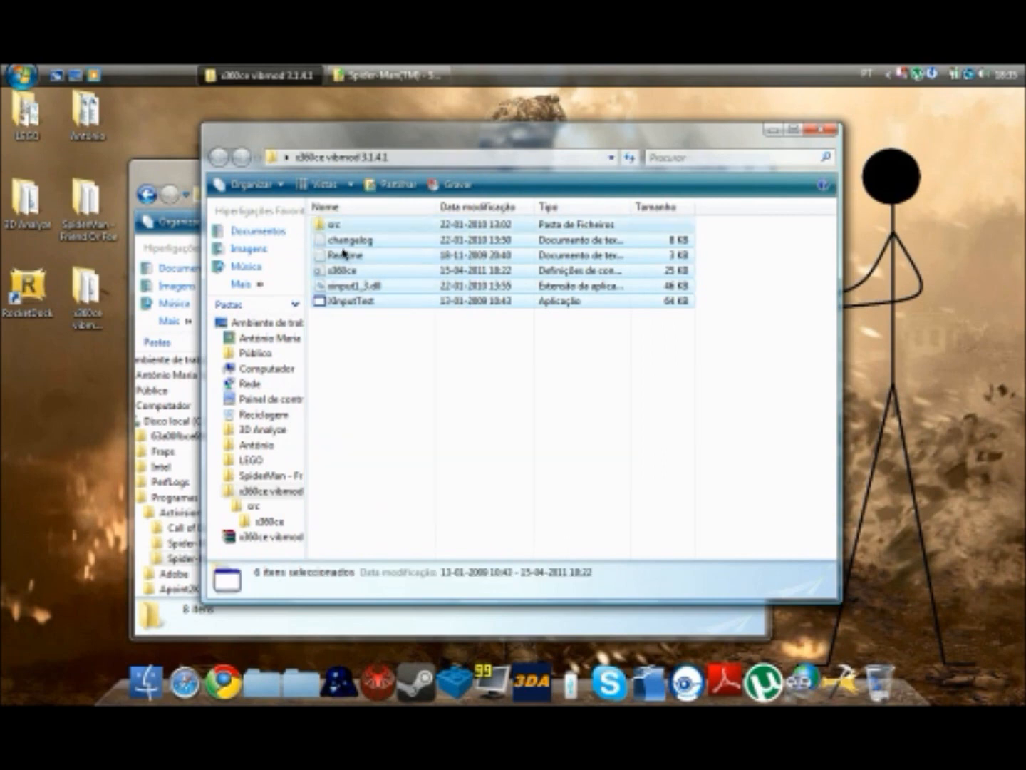
click(387, 75)
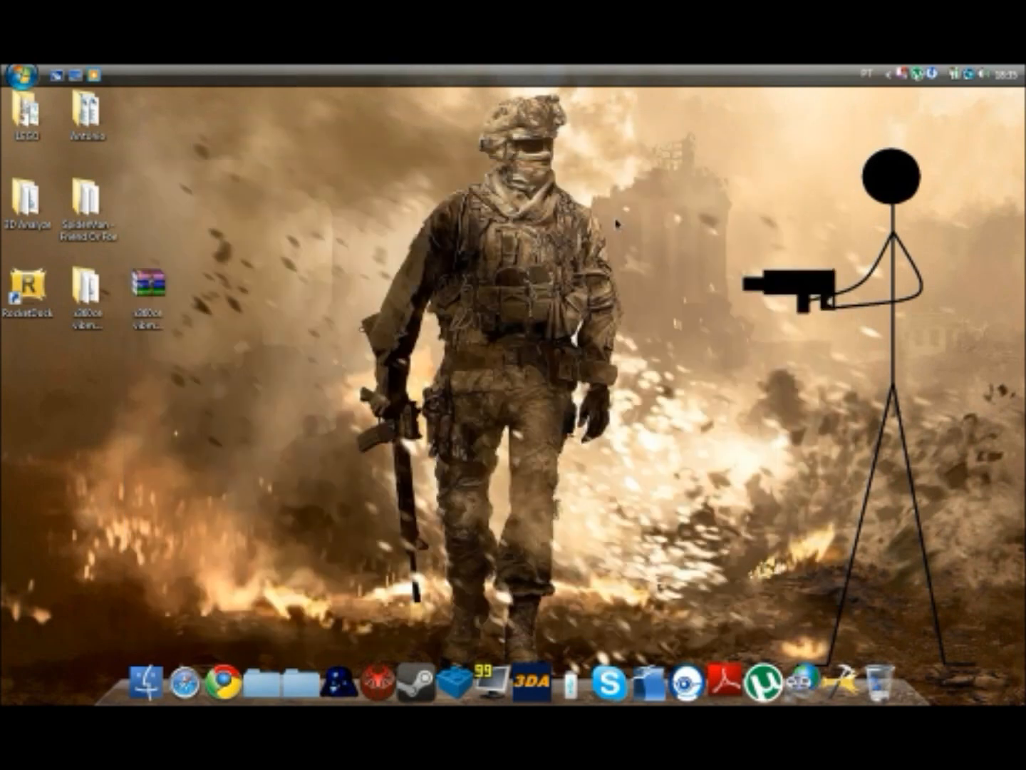
- Reopen the x360ce vibmod 3.1.4.1 folder and load x360ce.ini into Notepad
click(87, 292)
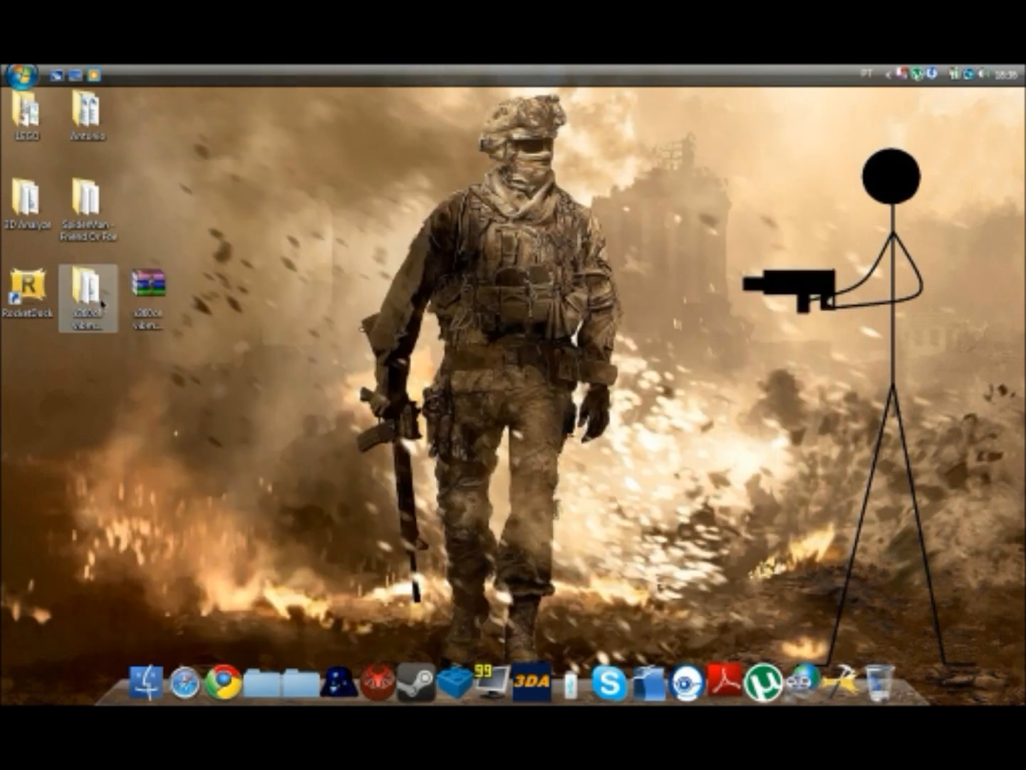
double_click(97, 282)
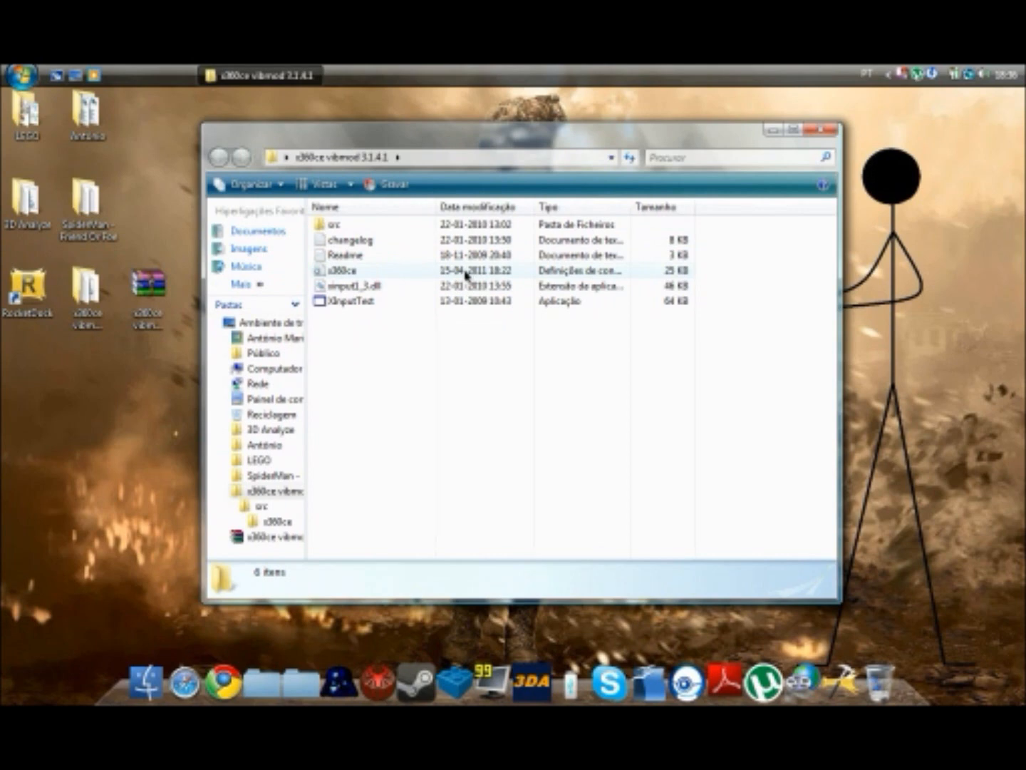
double_click(349, 270)
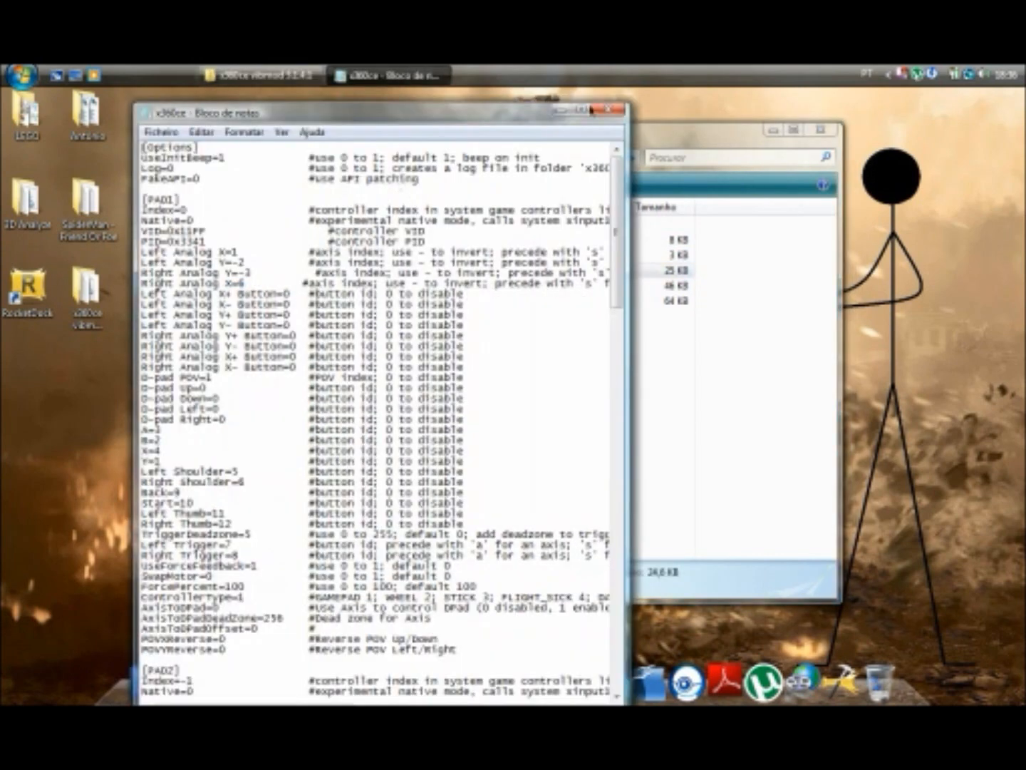
- Bring up Control Panel in Classic View alongside the open x360ce.ini
click(262, 74)
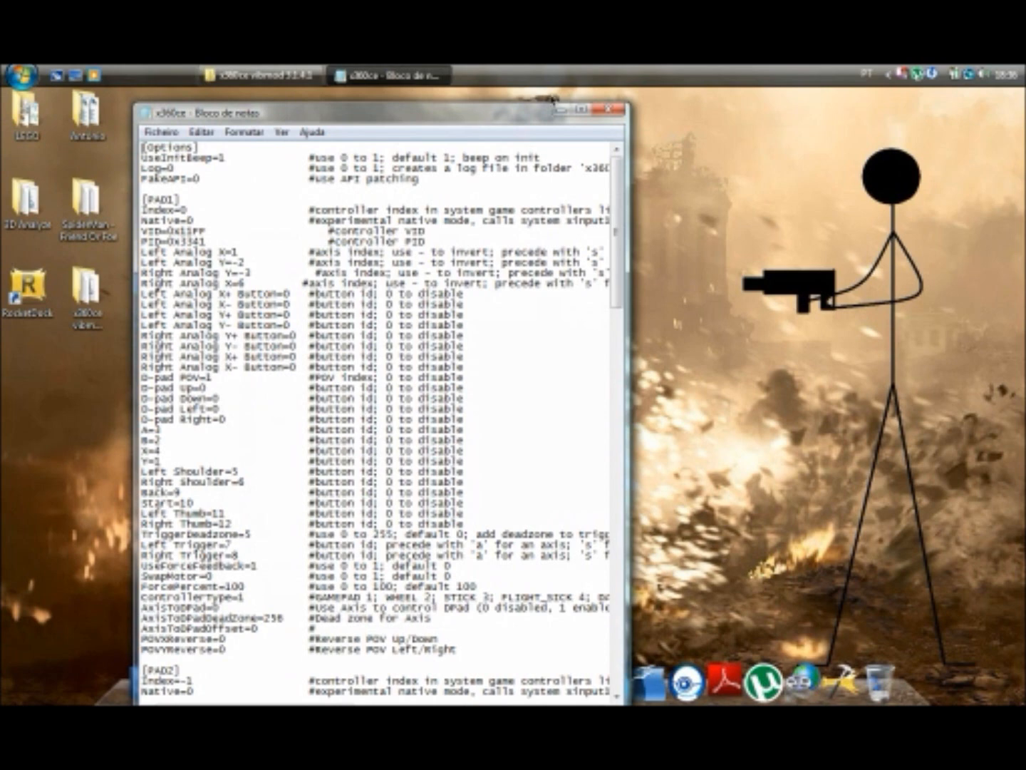
click(17, 74)
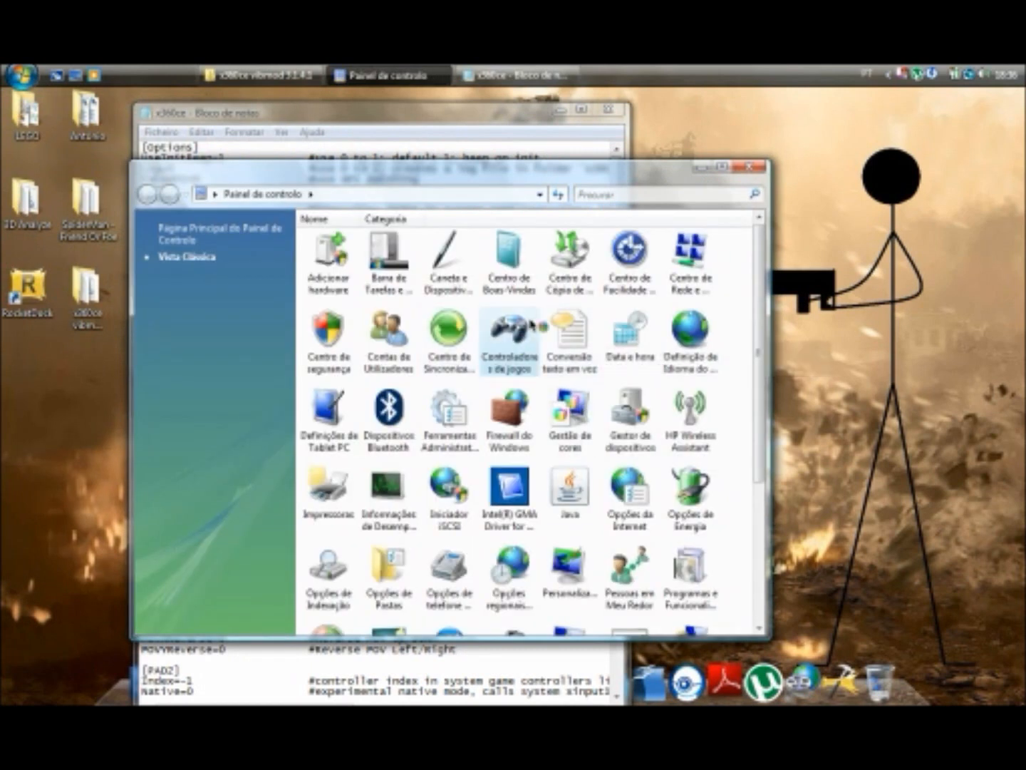
- View the SPEED-LINK DUAL SHOCK ADAPTER test page from Game Controllers, then maximize Notepad
double_click(508, 337)
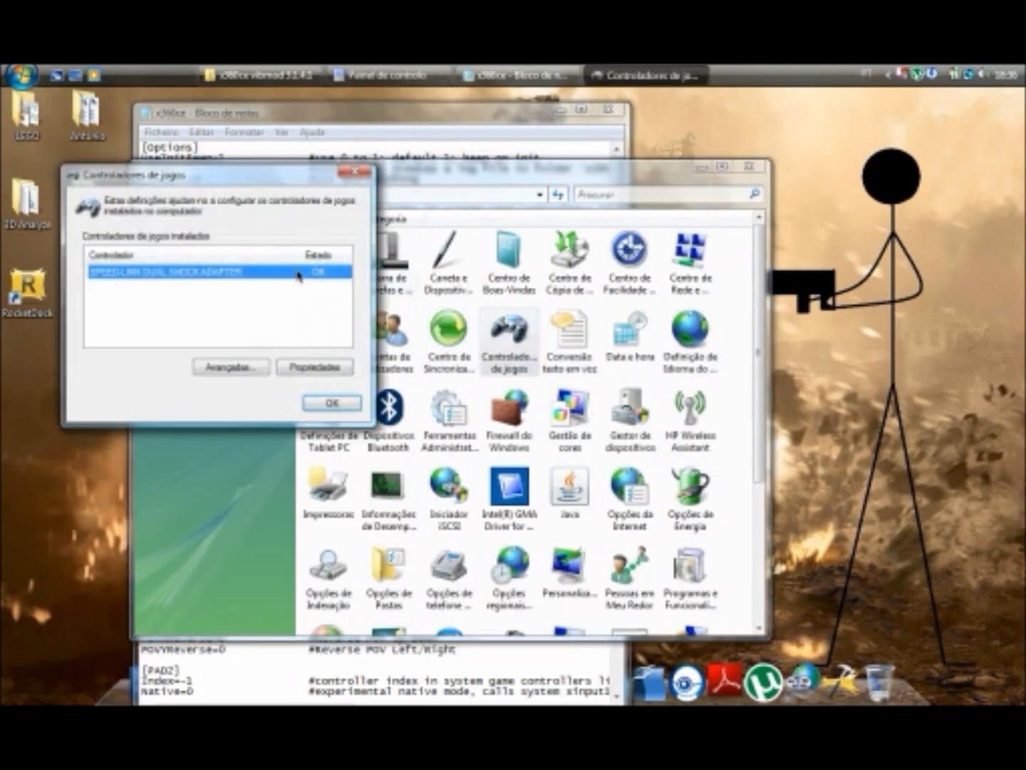
click(314, 368)
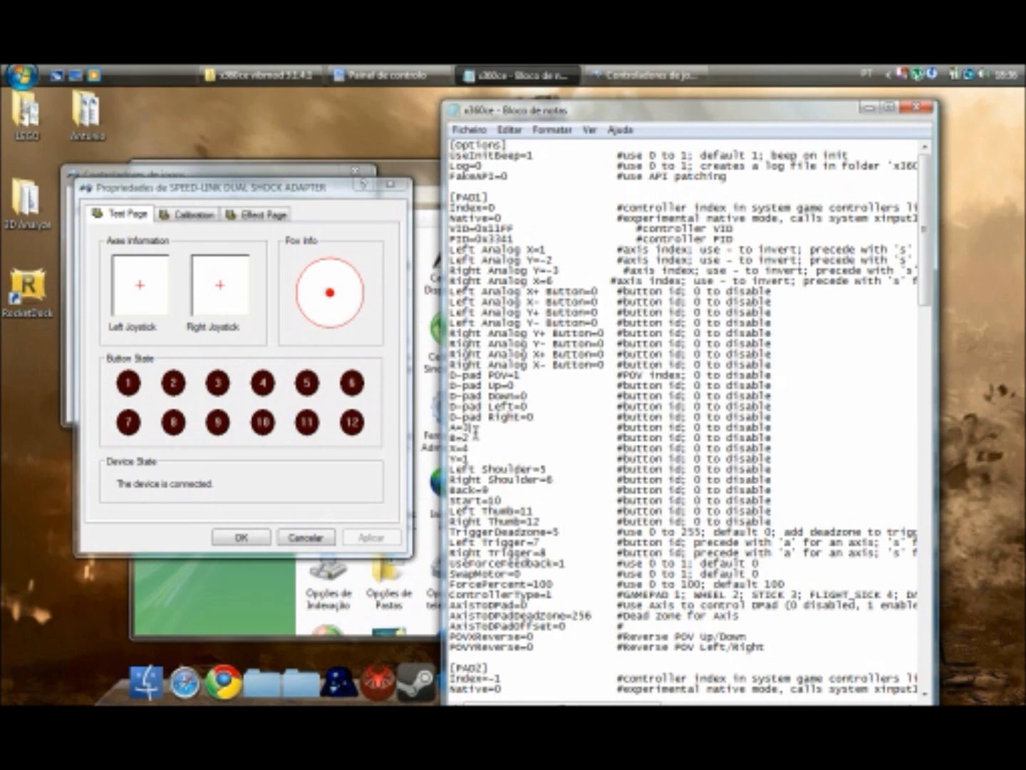
double_click(459, 426)
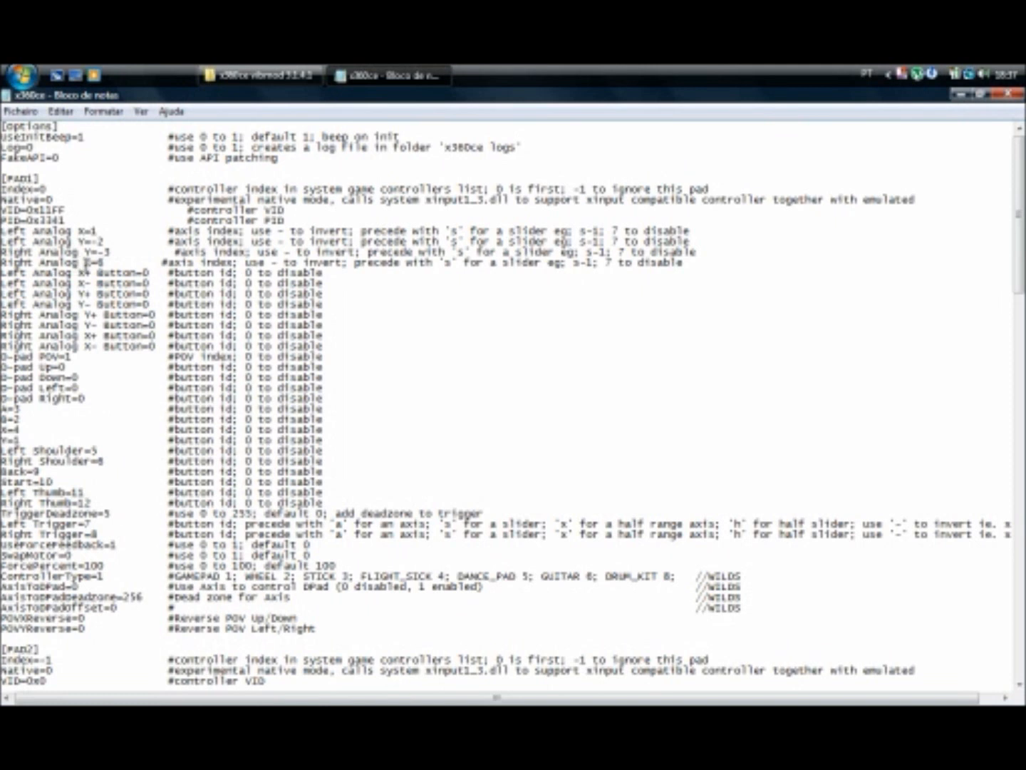
- Edit the Right Analog X and Y axis entries in x360ce.ini and close Notepad
double_click(88, 262)
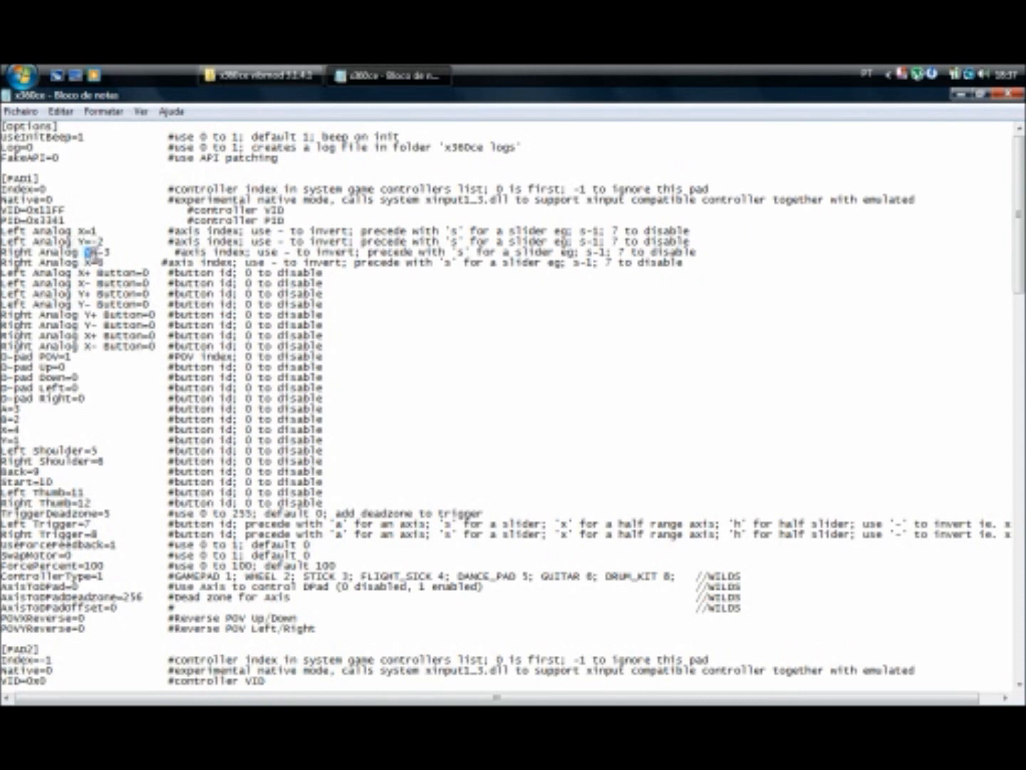
double_click(91, 252)
text(Y)
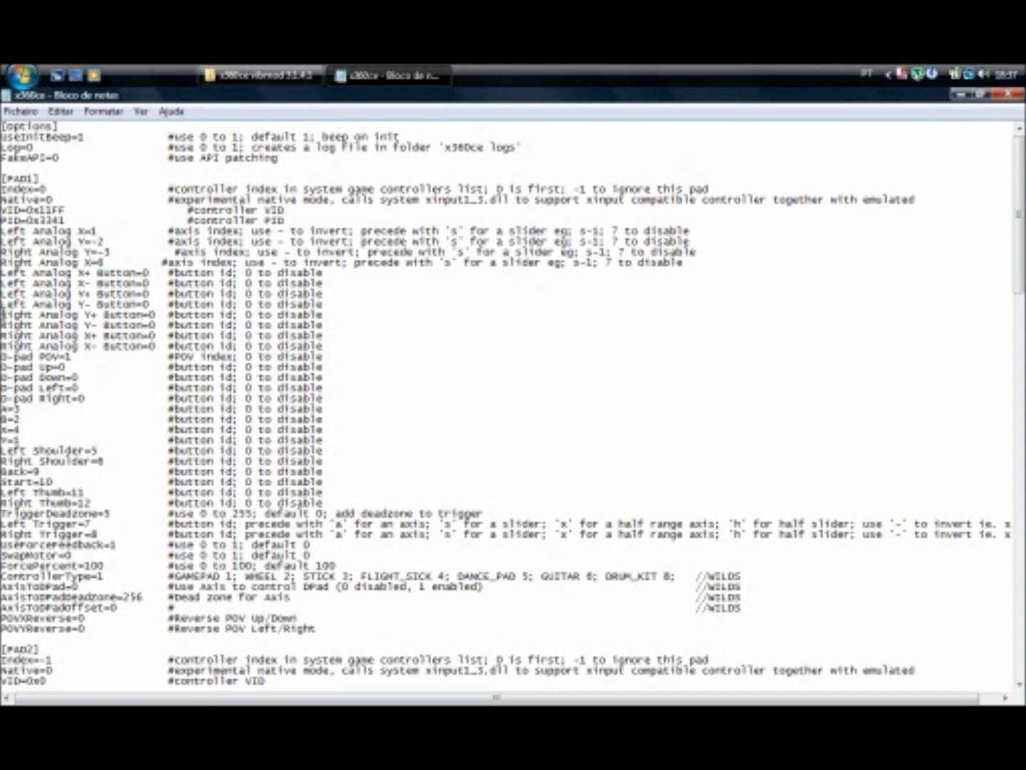
drag(3, 314, 164, 349)
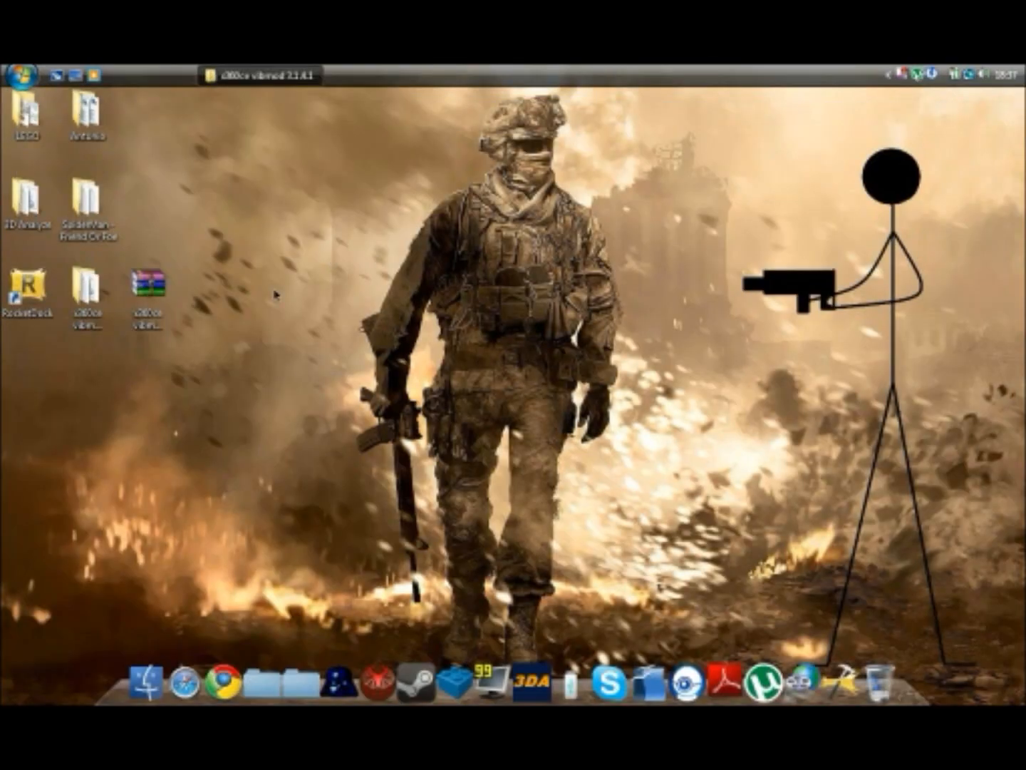
click(150, 287)
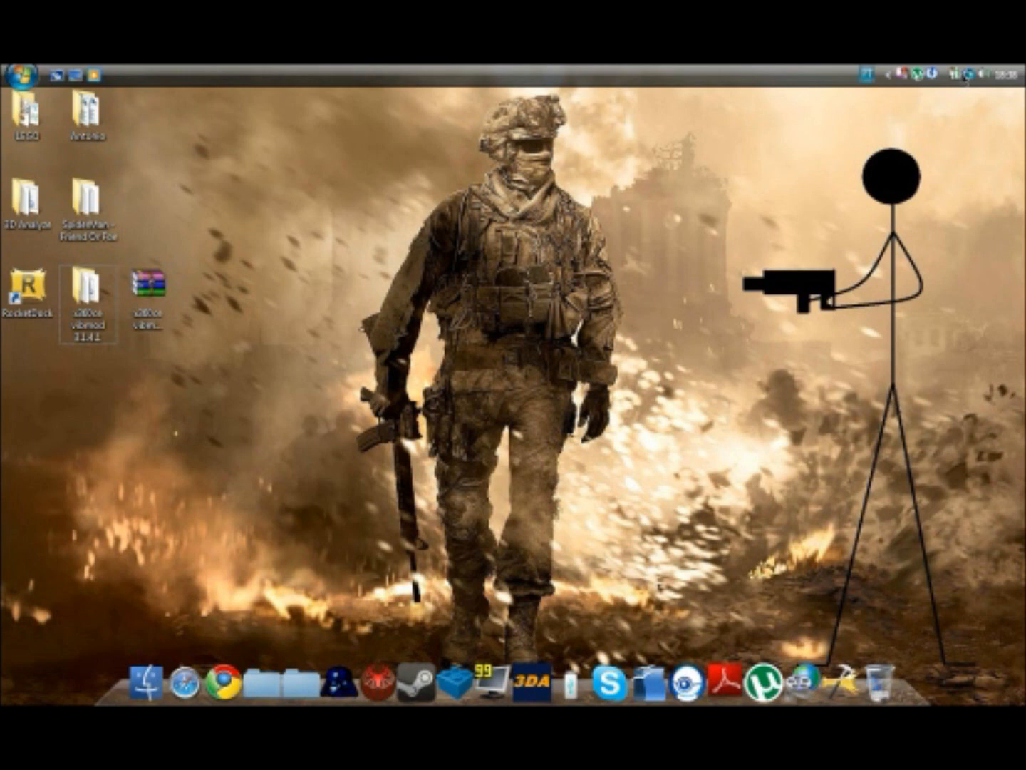
mouse_move(844, 257)
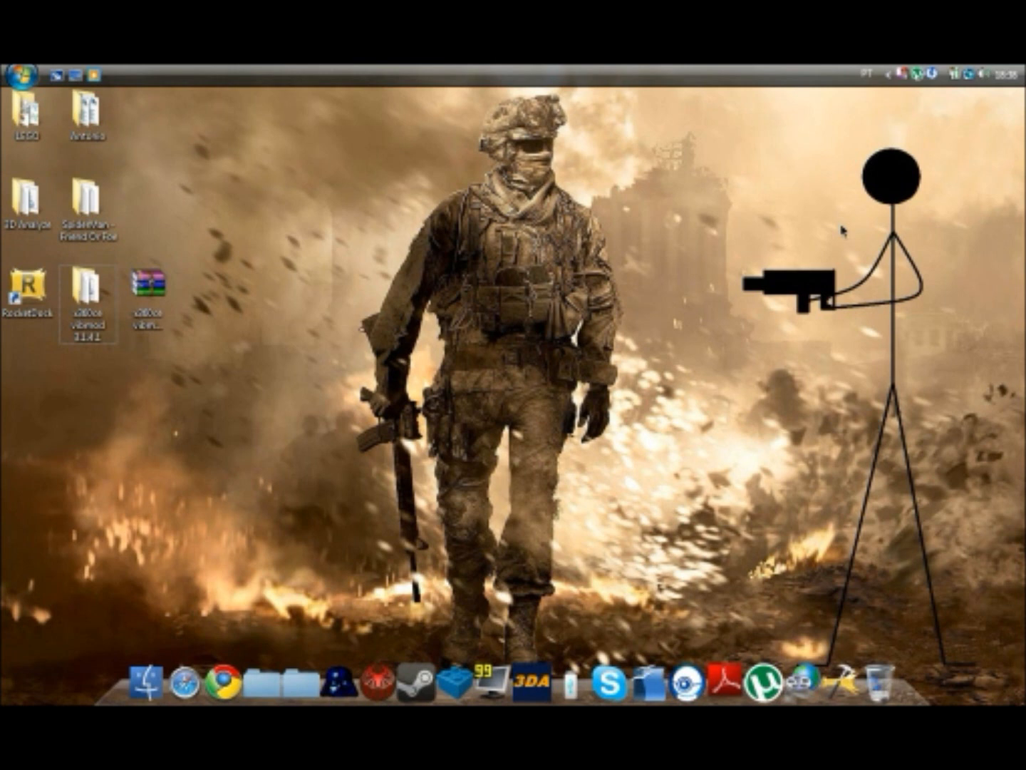
mouse_move(898, 214)
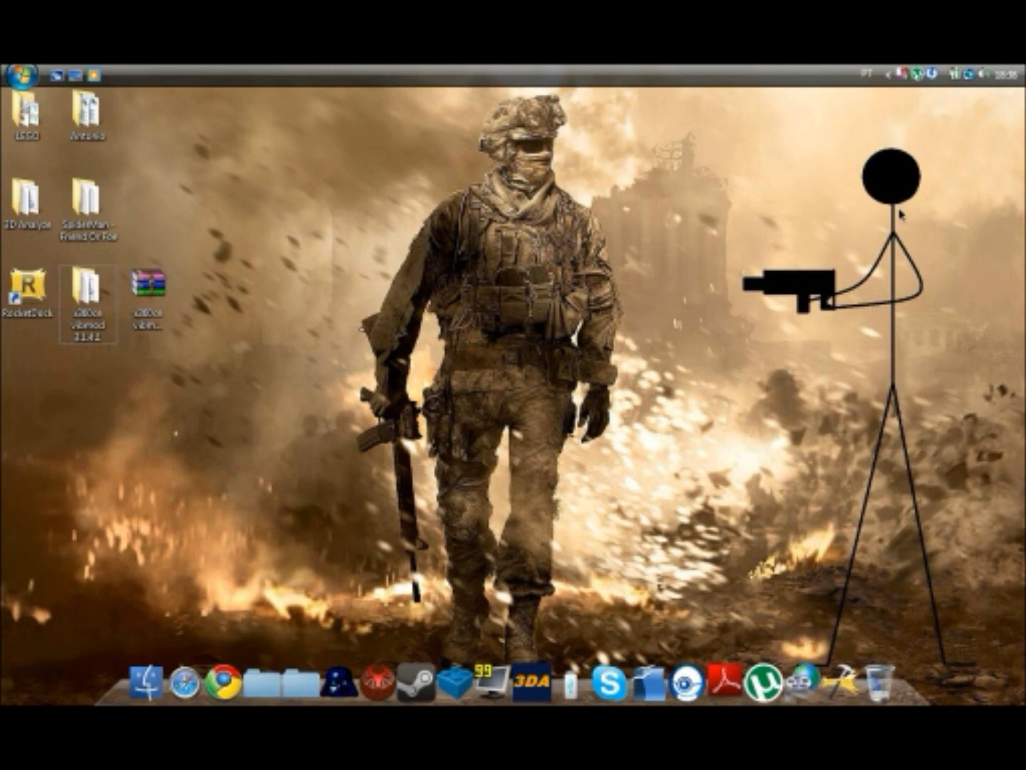